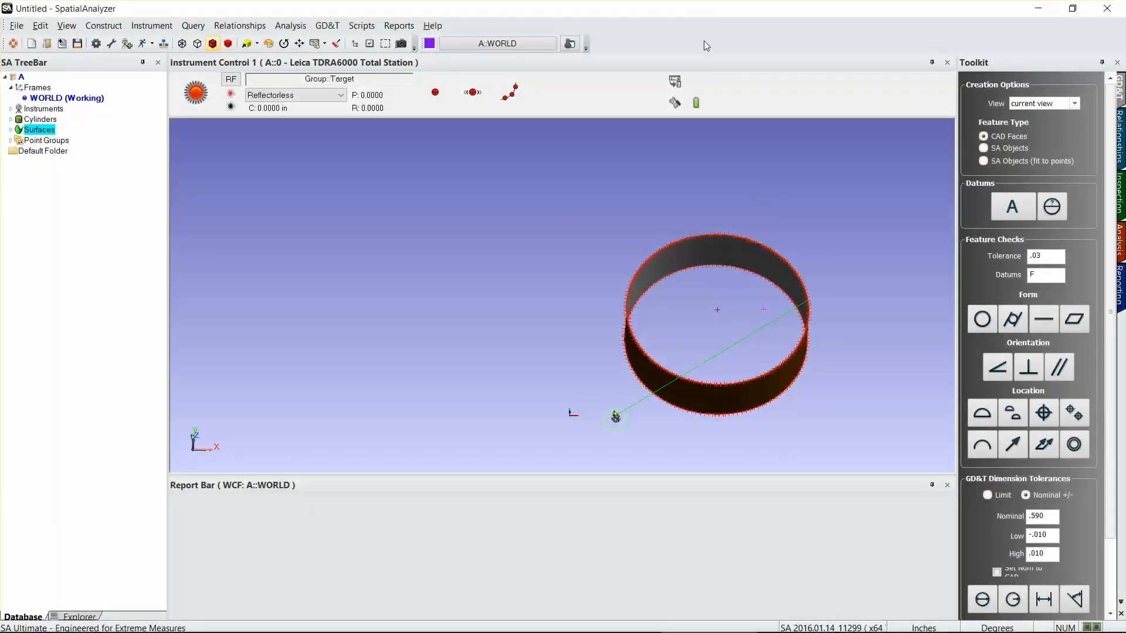
Step: Uncheck Report Bar from the toolbar context menu to enlarge the 3D view
{"action": "right_click", "coordinate": [707, 46]}
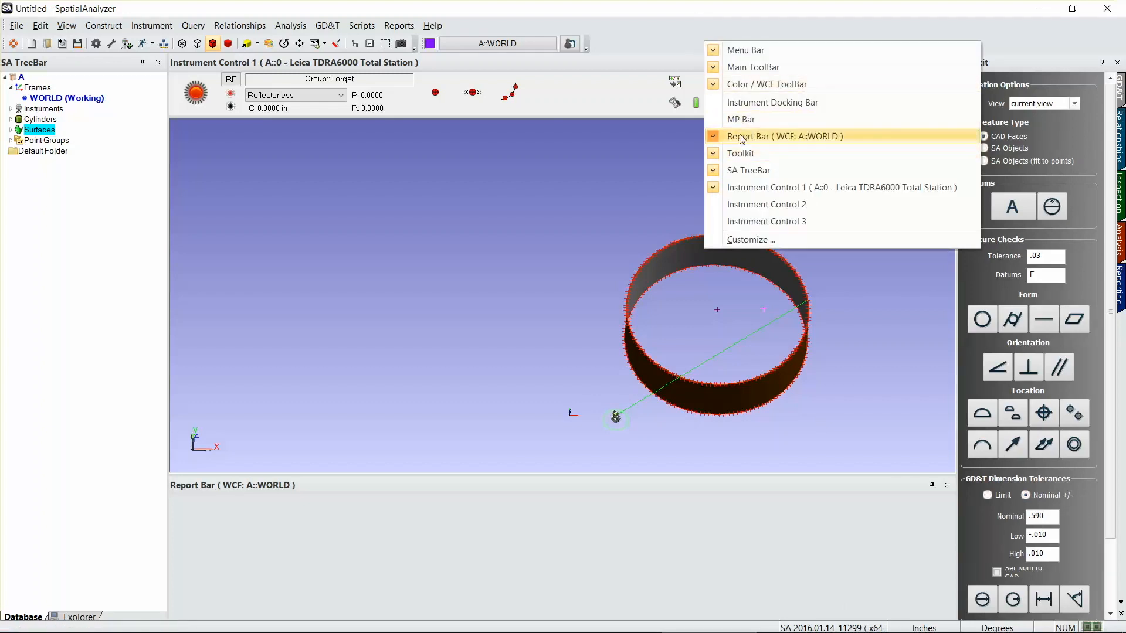
{"action": "left_click", "coordinate": [784, 136]}
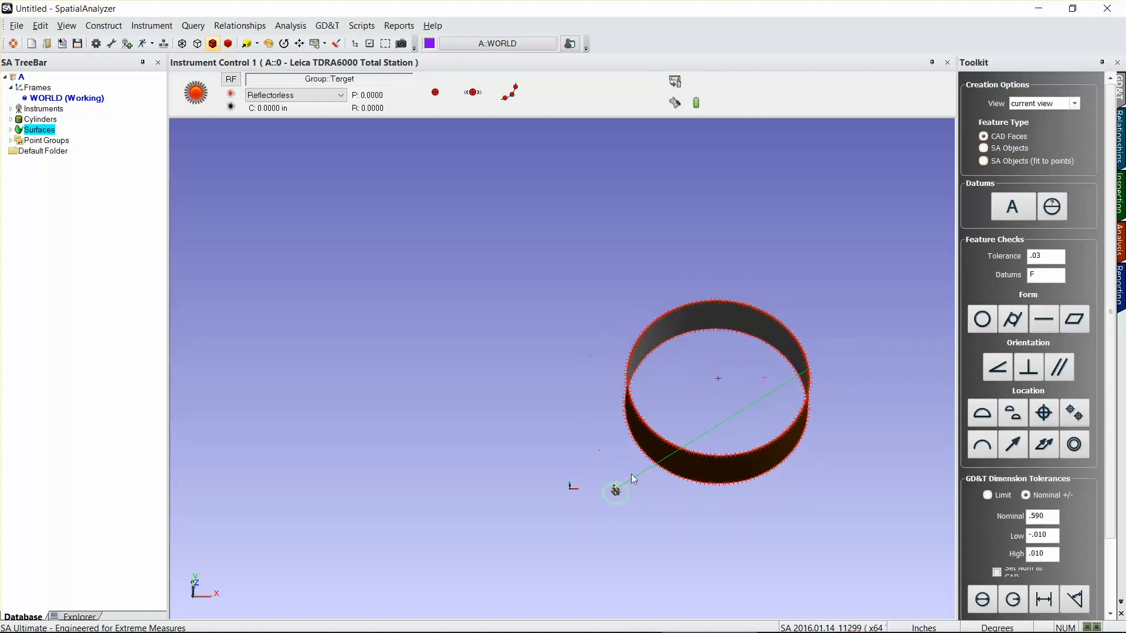
{"action": "mouse_move", "coordinate": [766, 392]}
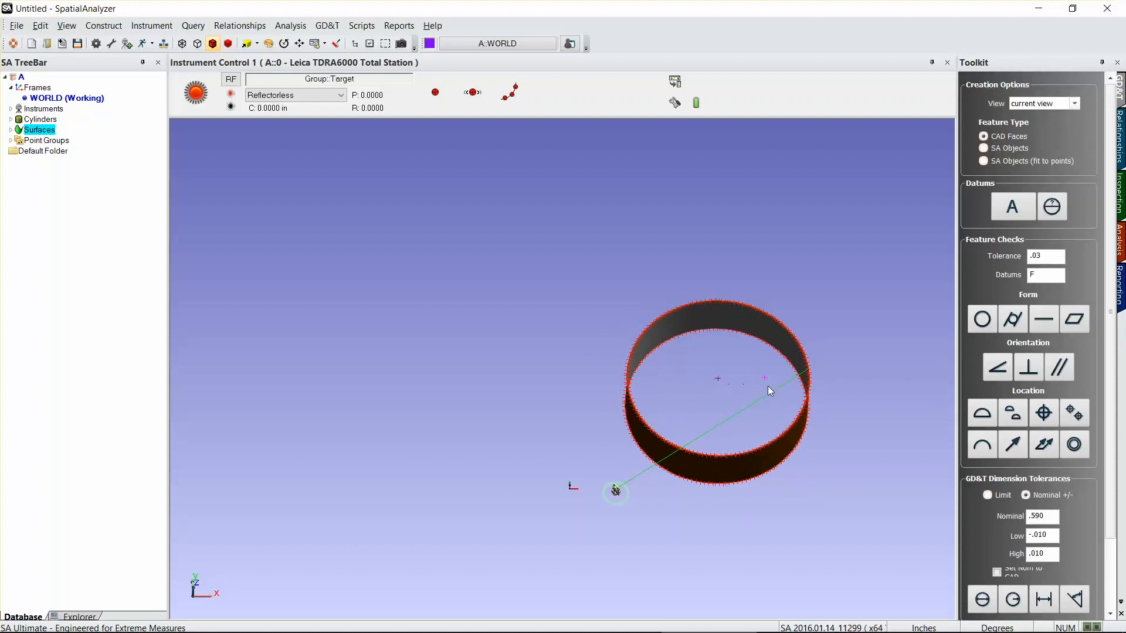
{"action": "mouse_move", "coordinate": [750, 381]}
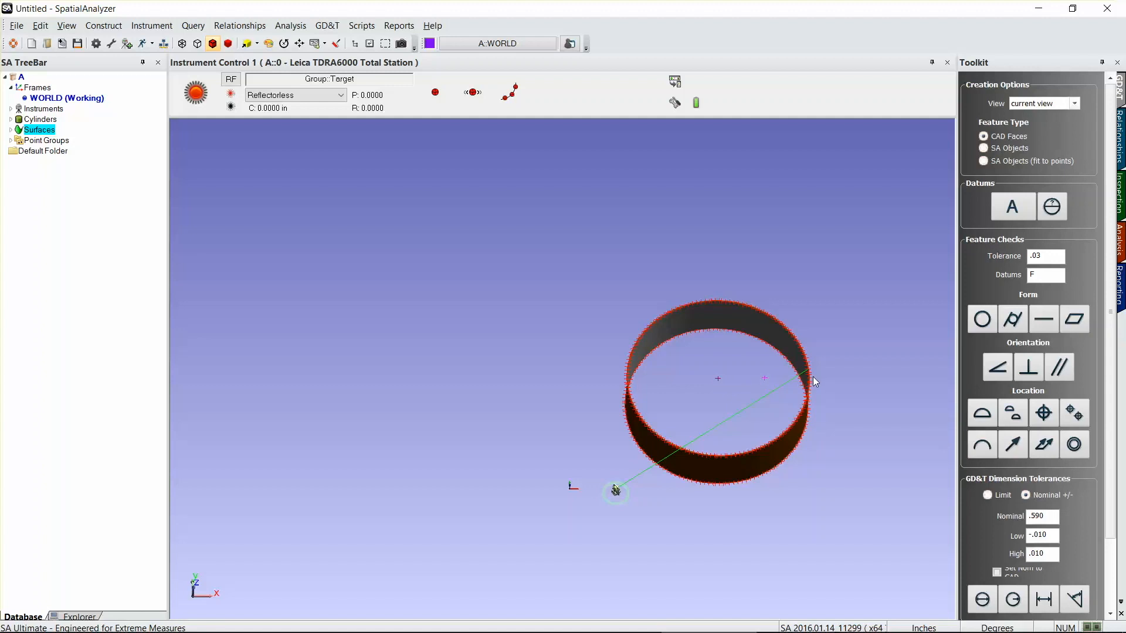
{"action": "mouse_move", "coordinate": [646, 309]}
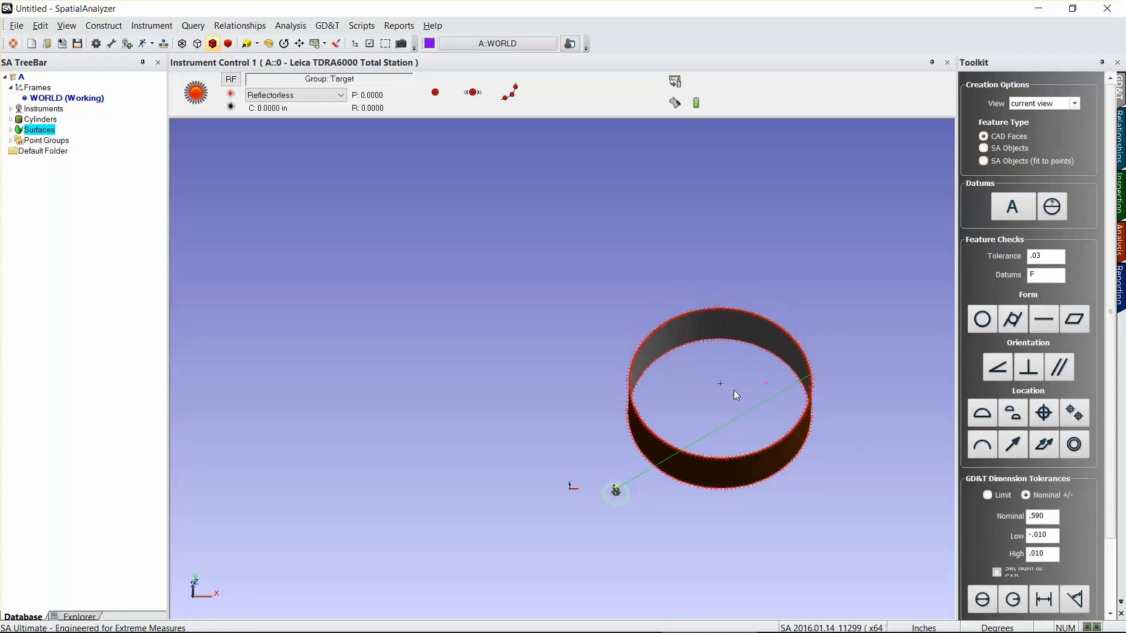
{"action": "mouse_move", "coordinate": [673, 382]}
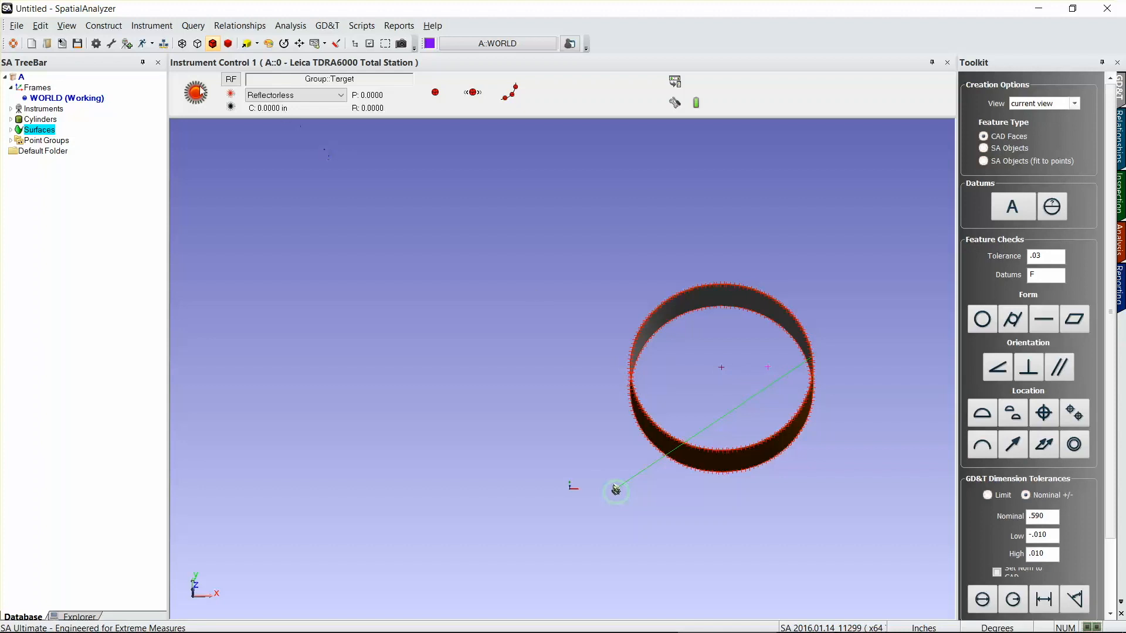
{"action": "left_click", "coordinate": [103, 24]}
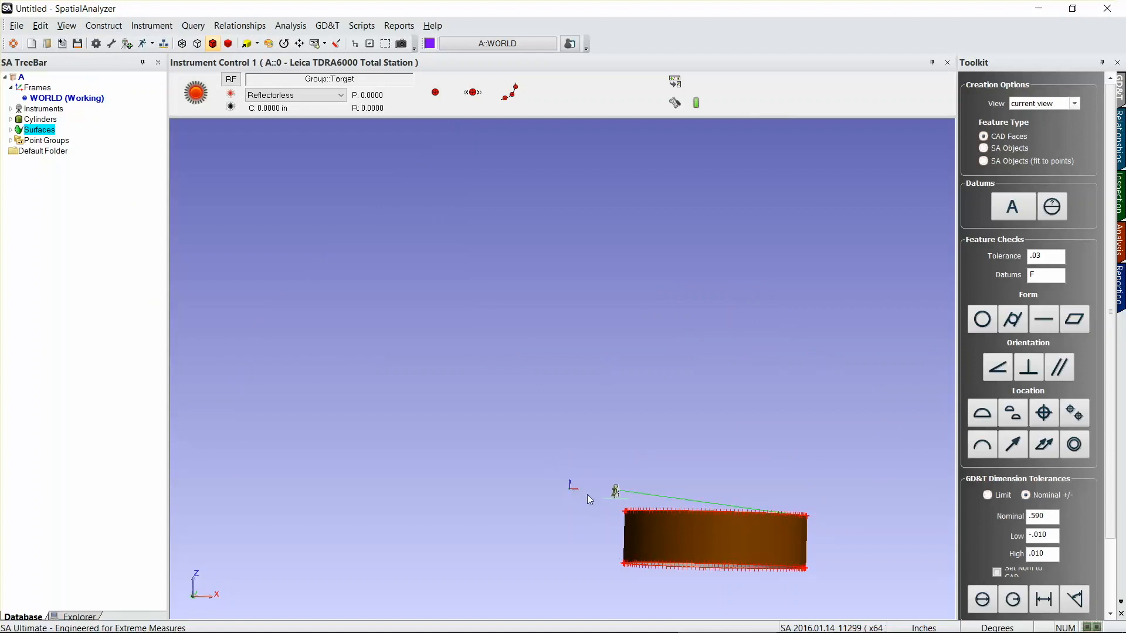
{"action": "mouse_move", "coordinate": [634, 490]}
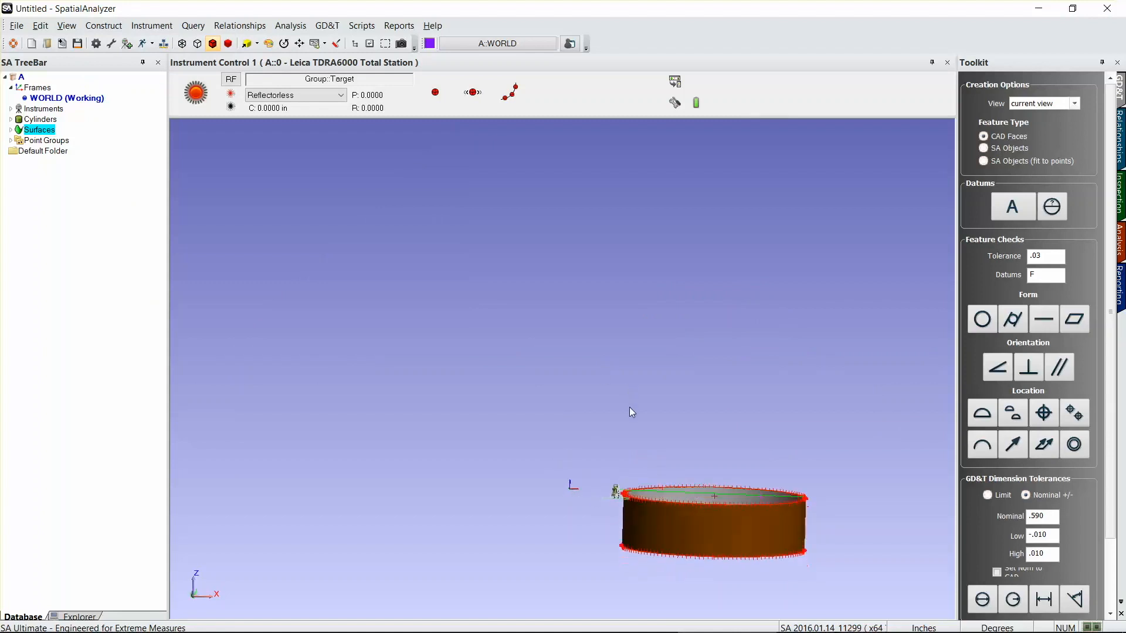
{"action": "left_click_drag", "start_coordinate": [632, 412], "coordinate": [613, 412]}
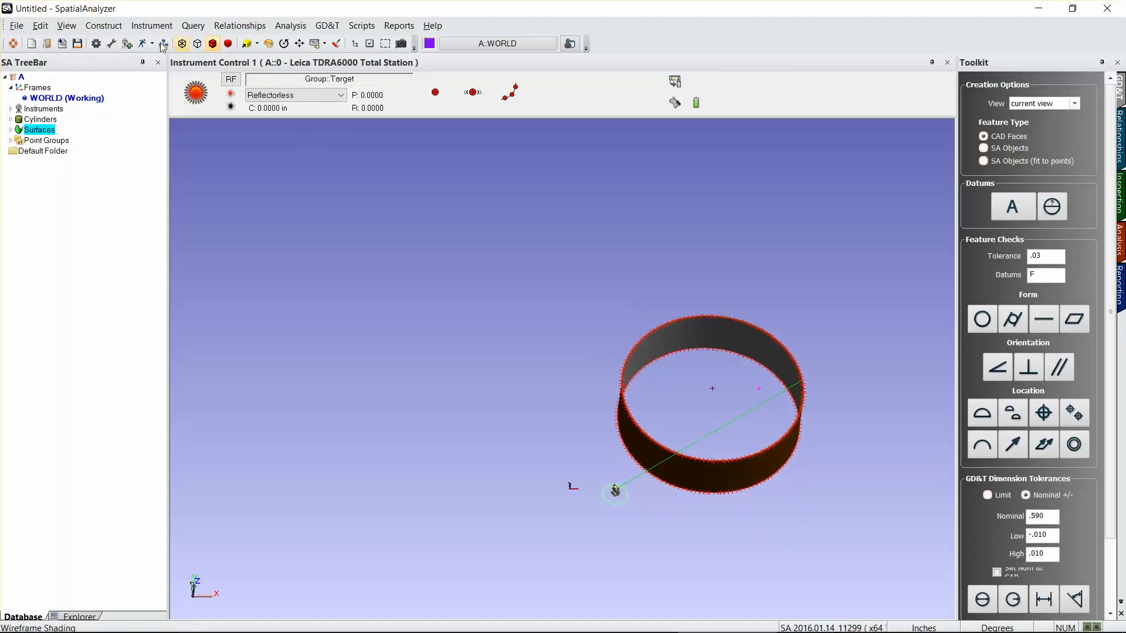
Step: Start the Construct menu route toward a frame using working-frame orientation
{"action": "left_click", "coordinate": [104, 25]}
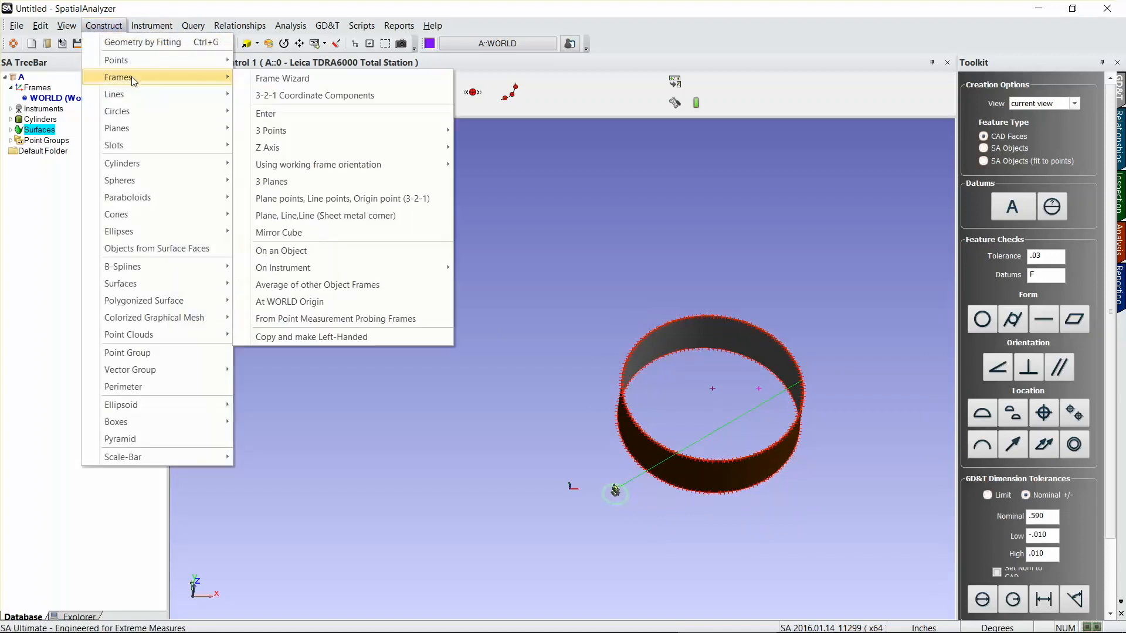
{"action": "mouse_move", "coordinate": [318, 165]}
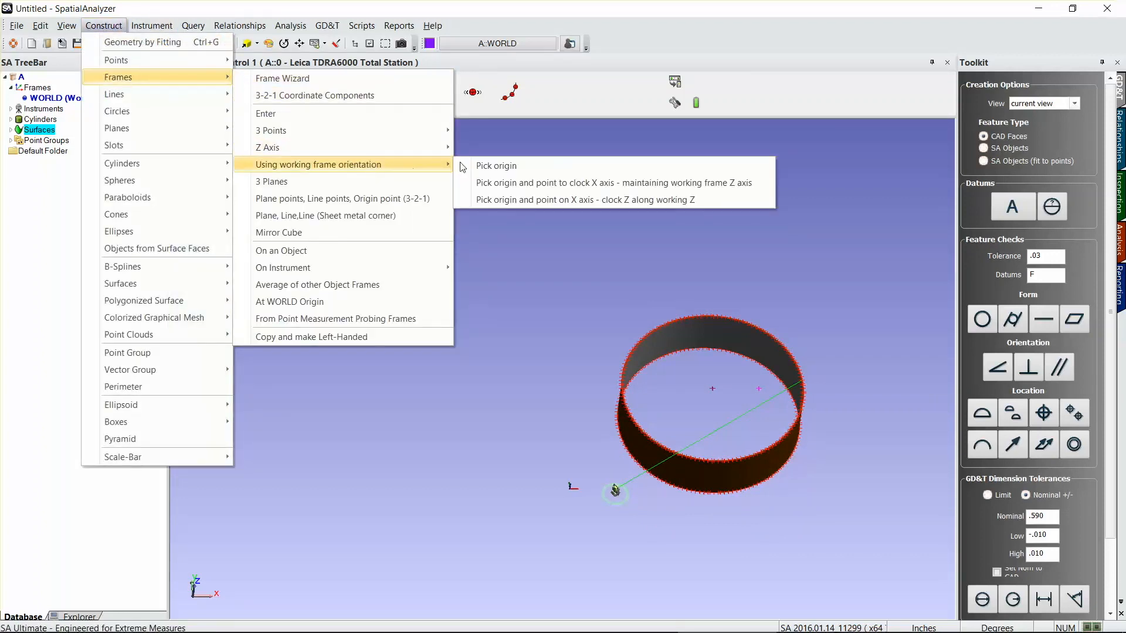
{"action": "mouse_move", "coordinate": [613, 183]}
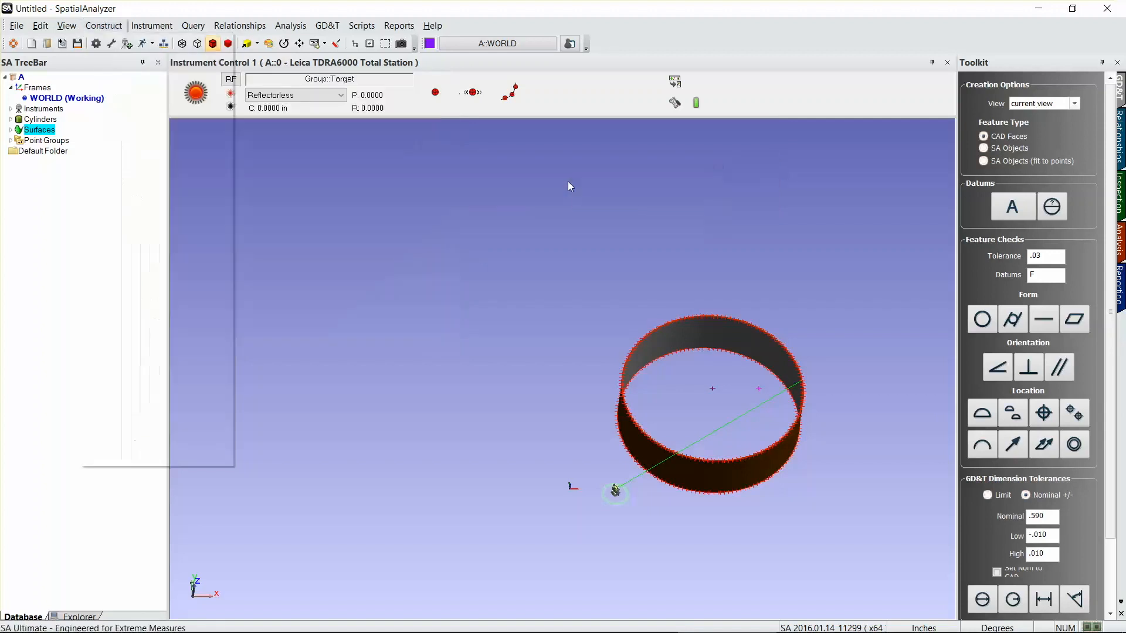
{"action": "mouse_move", "coordinate": [720, 394]}
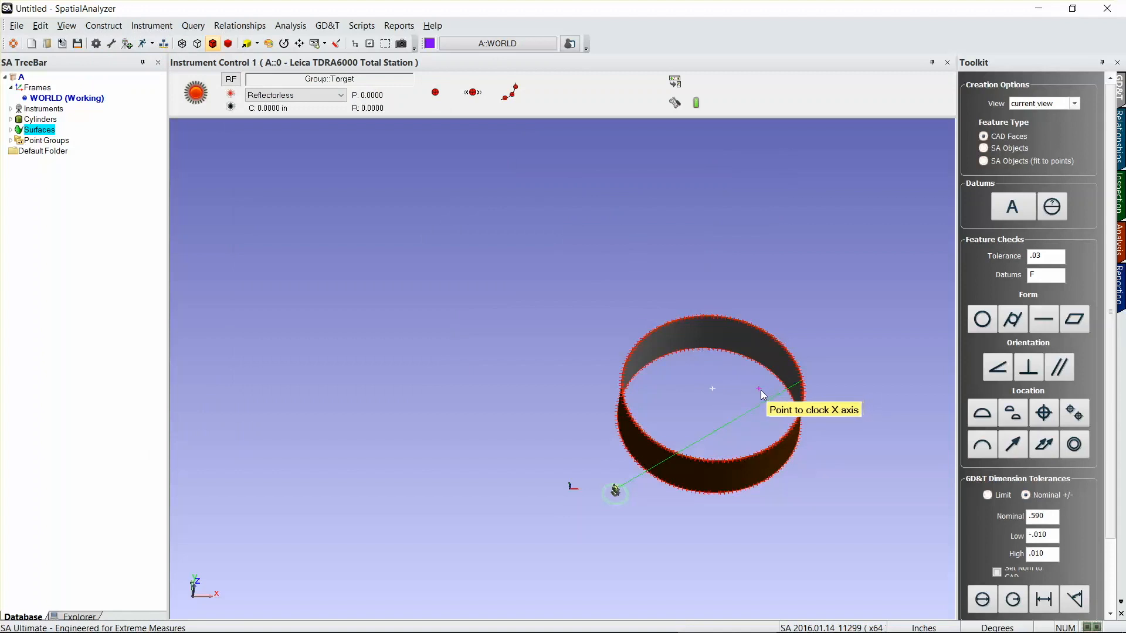
Step: Clock the X axis, make the new frame working and name it 'cylinder center'
{"action": "left_click", "coordinate": [759, 389]}
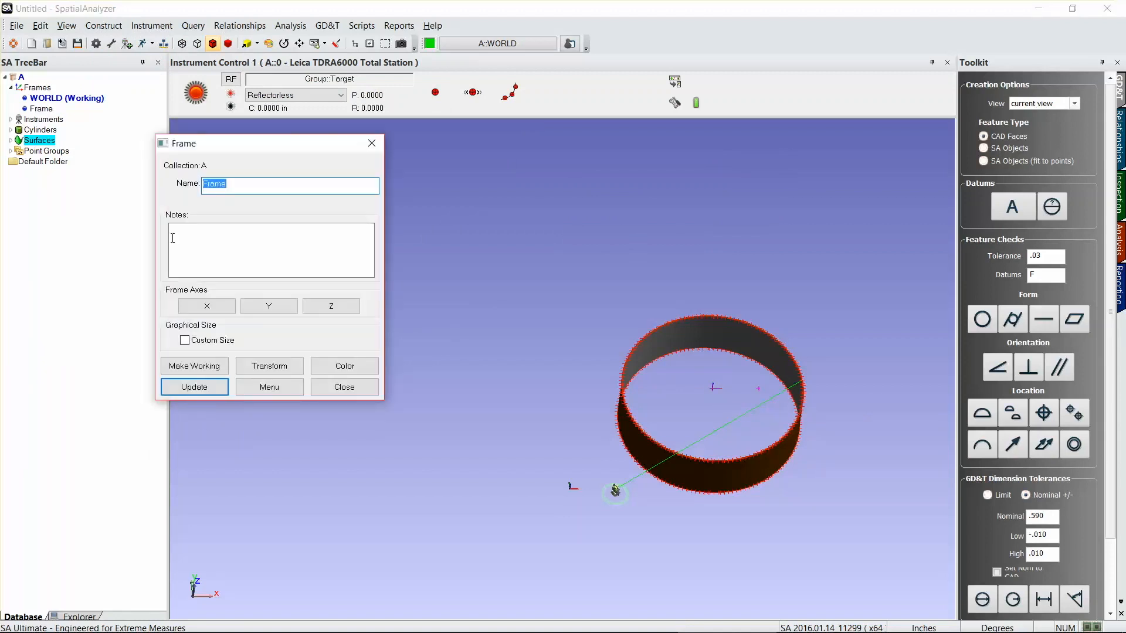
{"action": "left_click", "coordinate": [193, 366]}
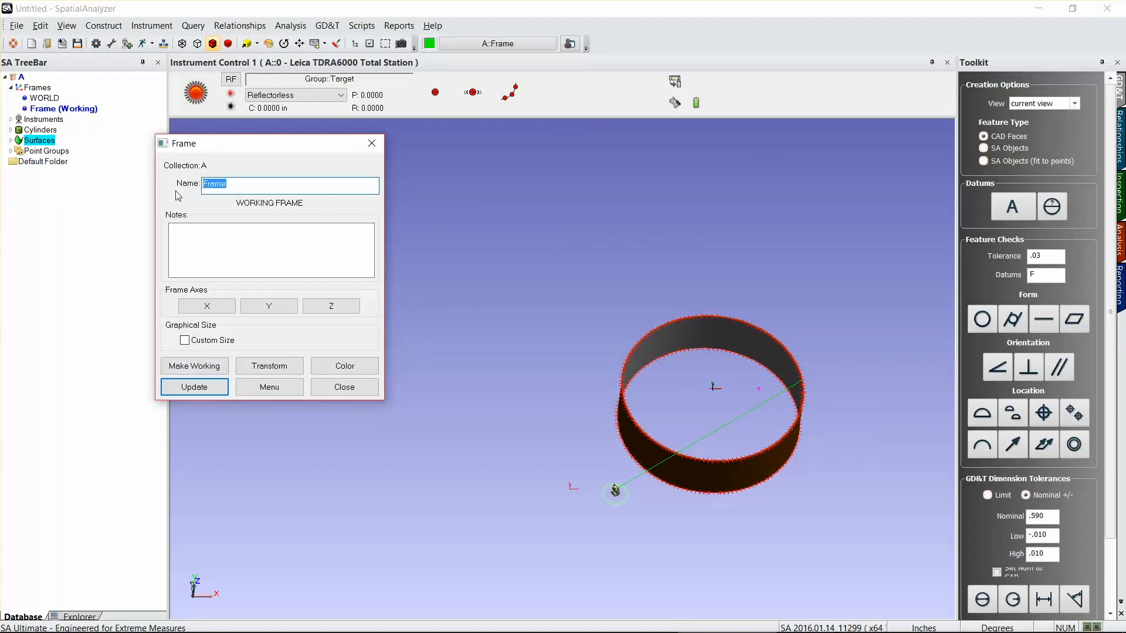
{"action": "type", "text": "cylinder ce"}
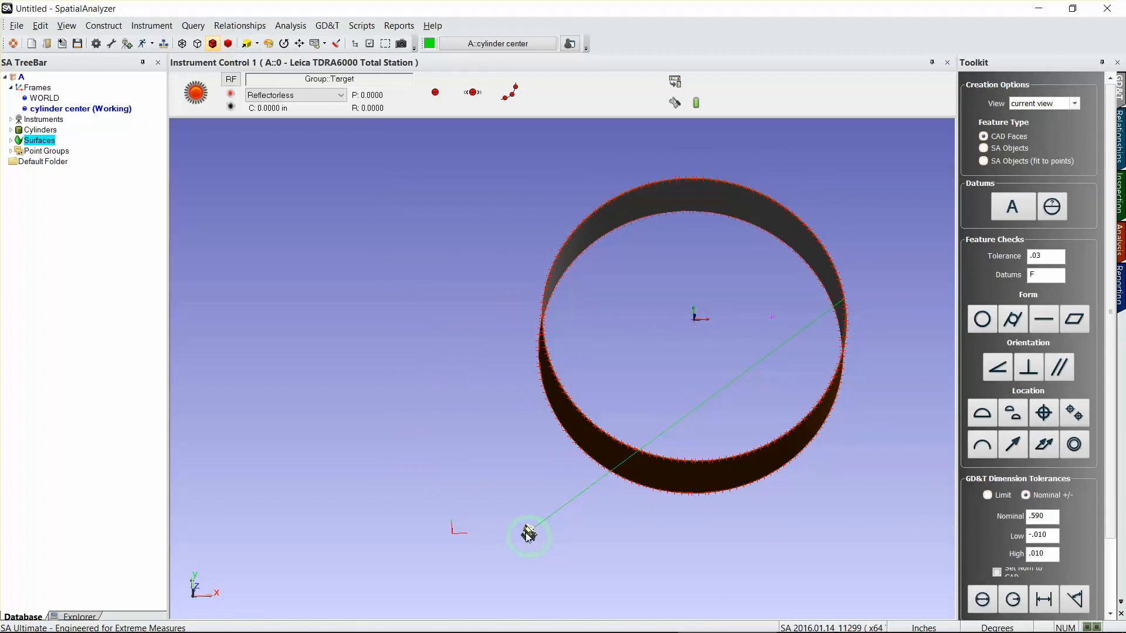
Step: Aim at the far rim so the watch window reads X -98, Y 0, Z 0
{"action": "right_click", "coordinate": [529, 536]}
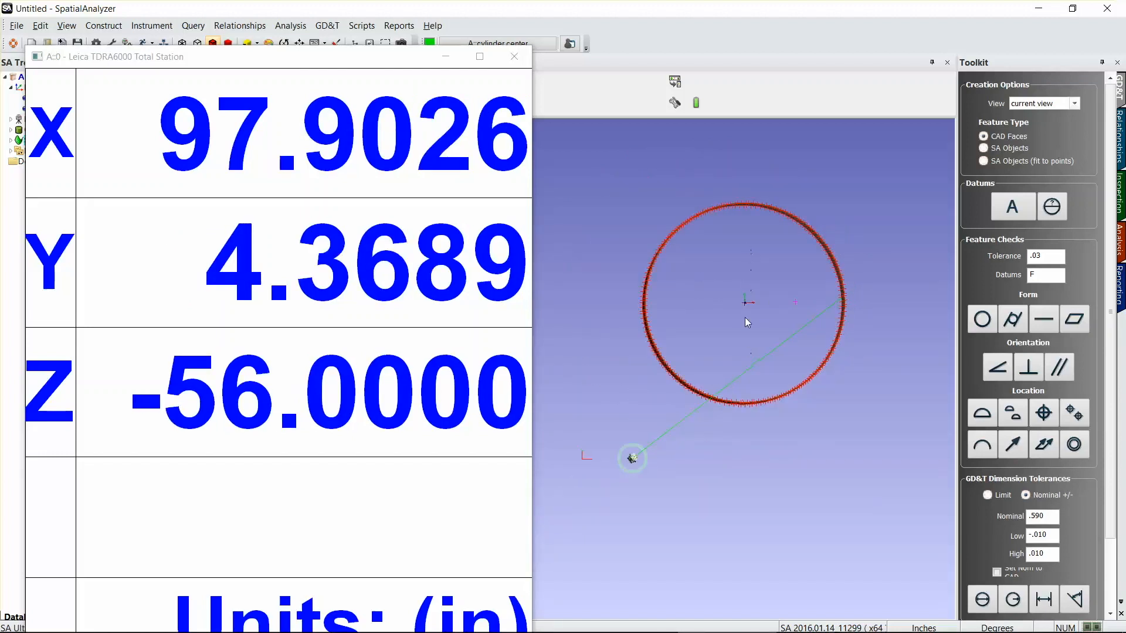
{"action": "mouse_move", "coordinate": [842, 307]}
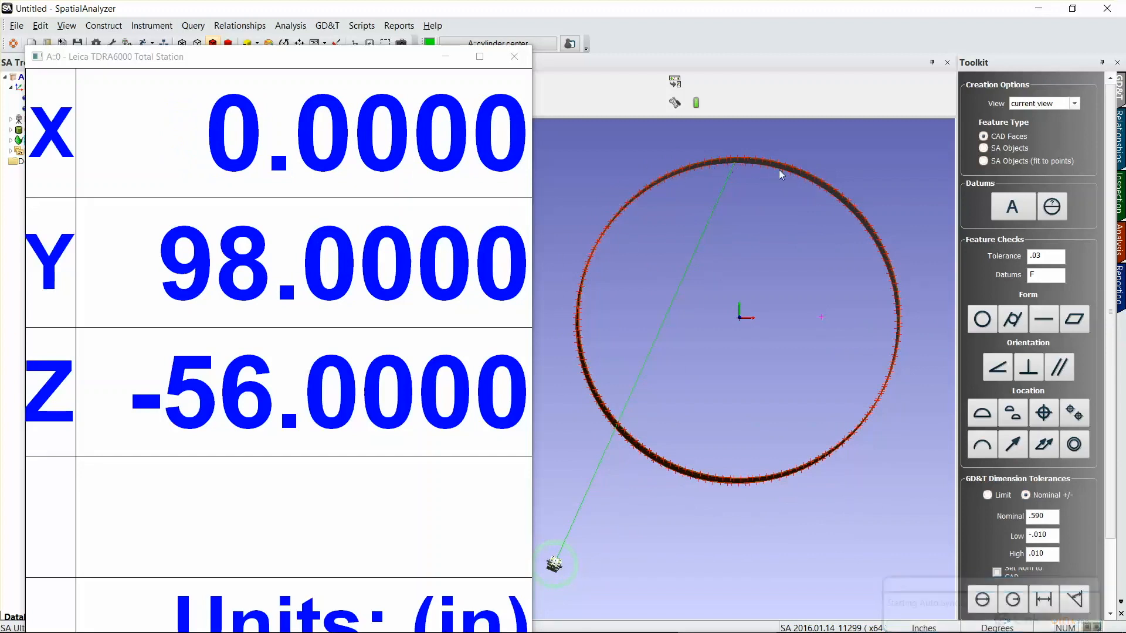
{"action": "mouse_move", "coordinate": [748, 407]}
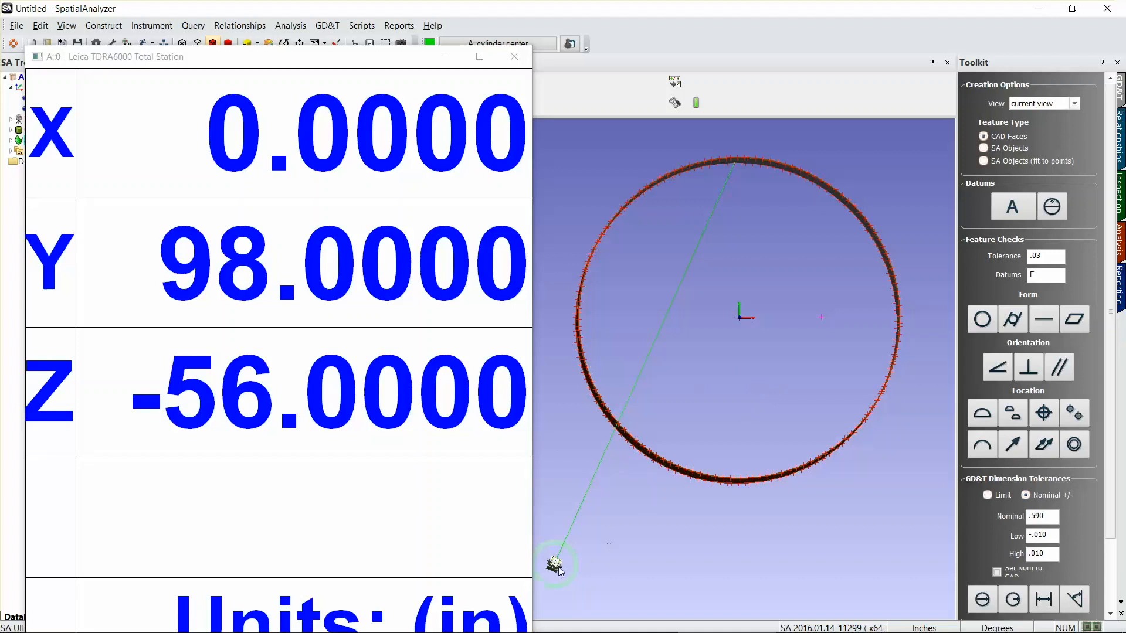
{"action": "mouse_move", "coordinate": [734, 196]}
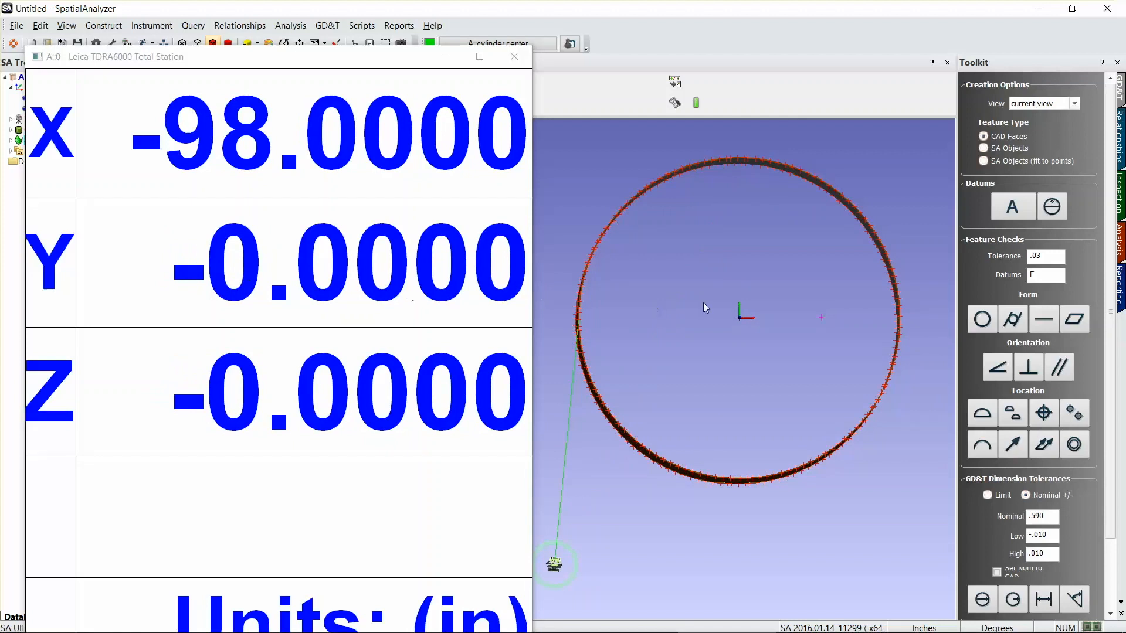
{"action": "mouse_move", "coordinate": [705, 342]}
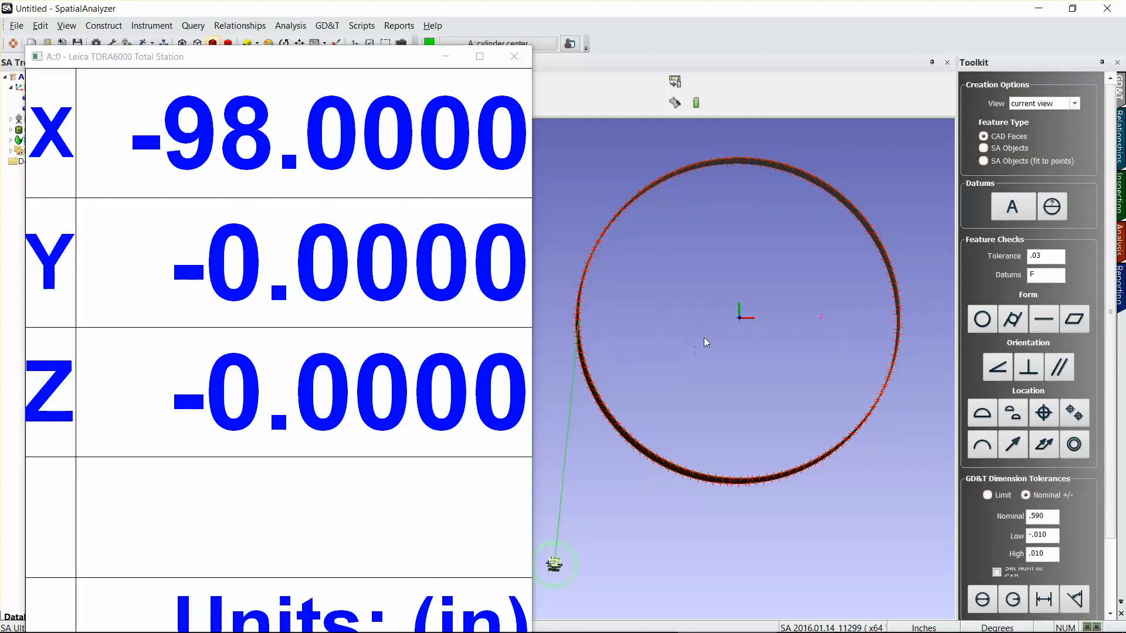
Step: Switch the watch window to Cylindric readings, showing R 98, T -180, Z 0
{"action": "right_click", "coordinate": [230, 281]}
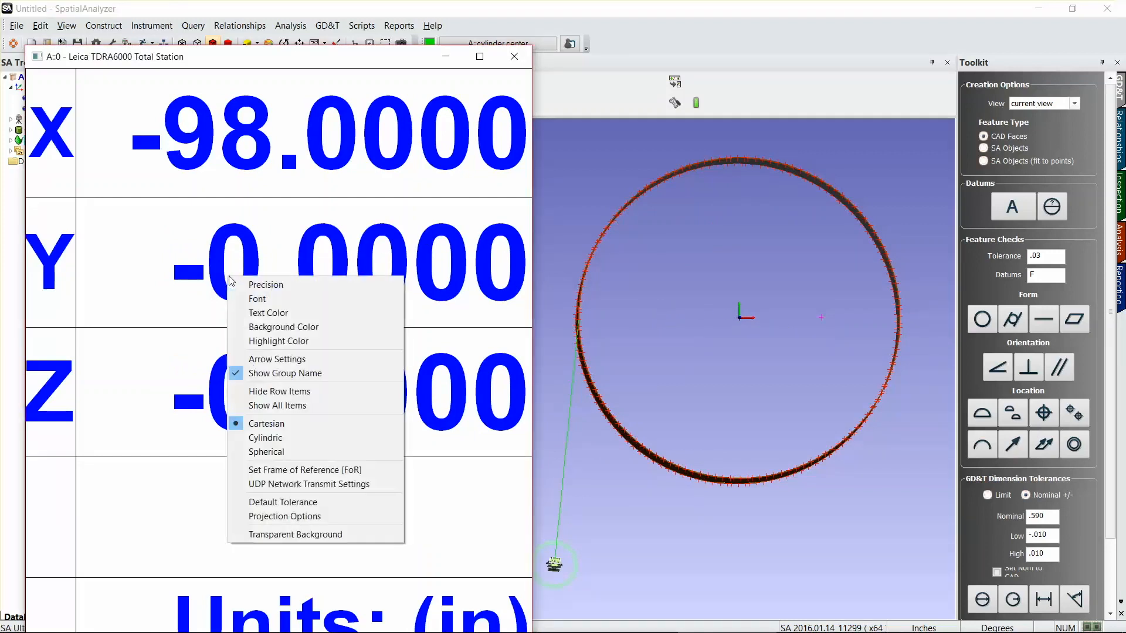
{"action": "left_click", "coordinate": [266, 437]}
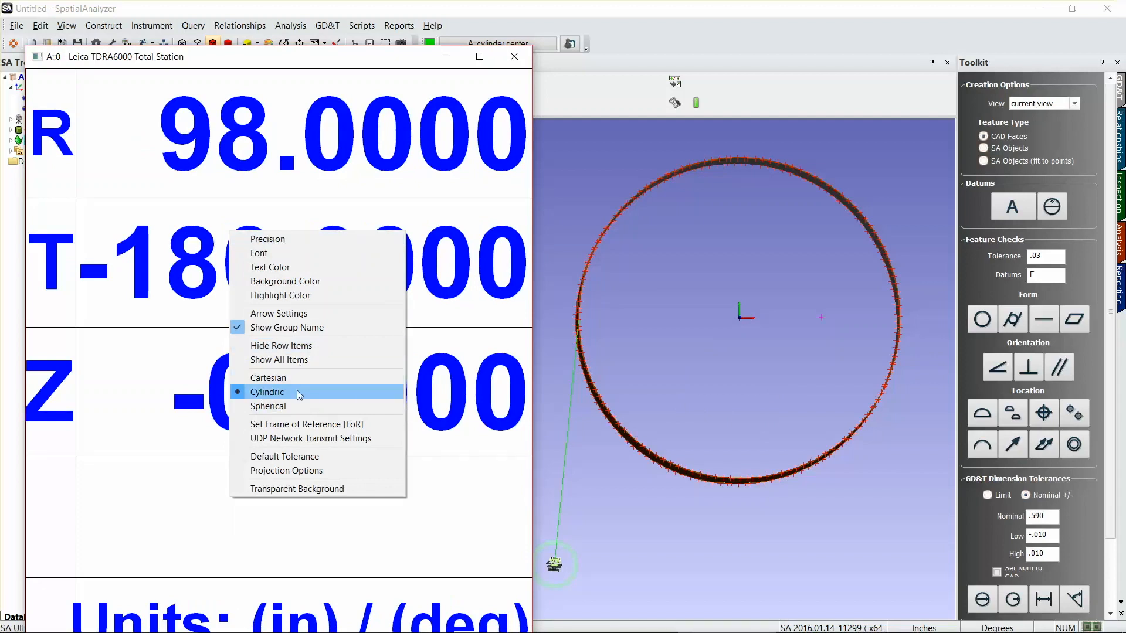
{"action": "left_click", "coordinate": [267, 392]}
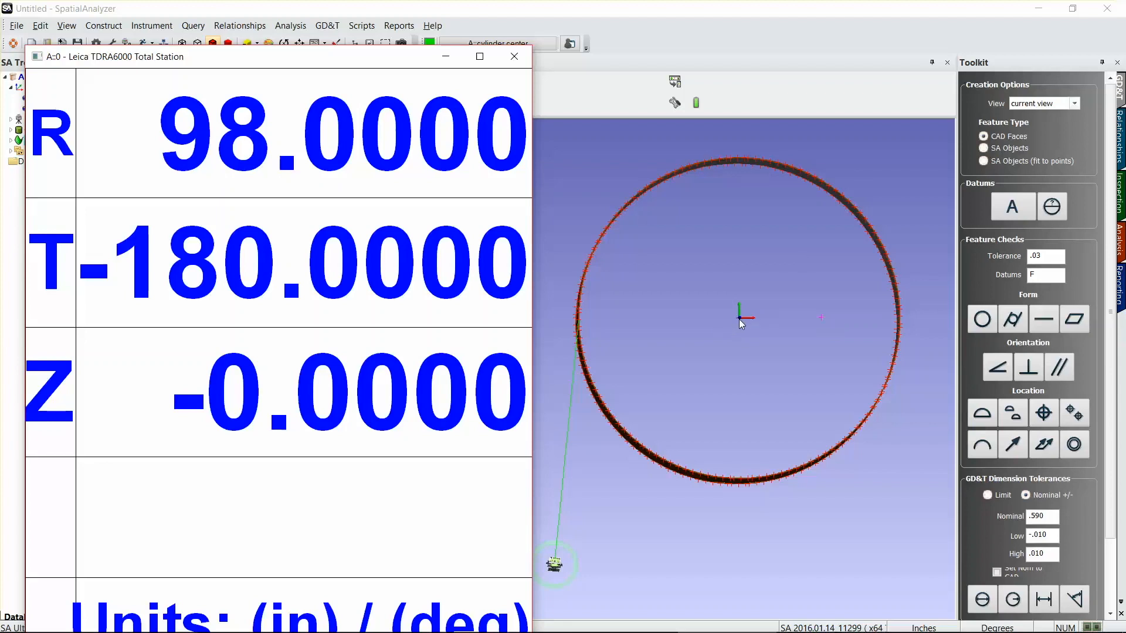
{"action": "mouse_move", "coordinate": [740, 322]}
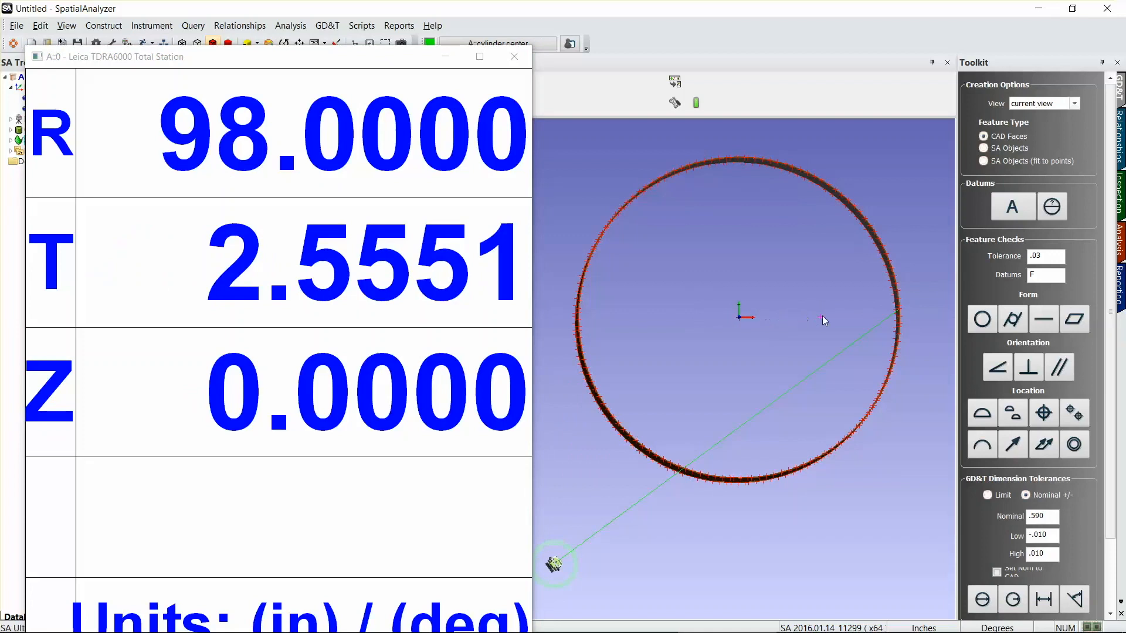
{"action": "mouse_move", "coordinate": [850, 180]}
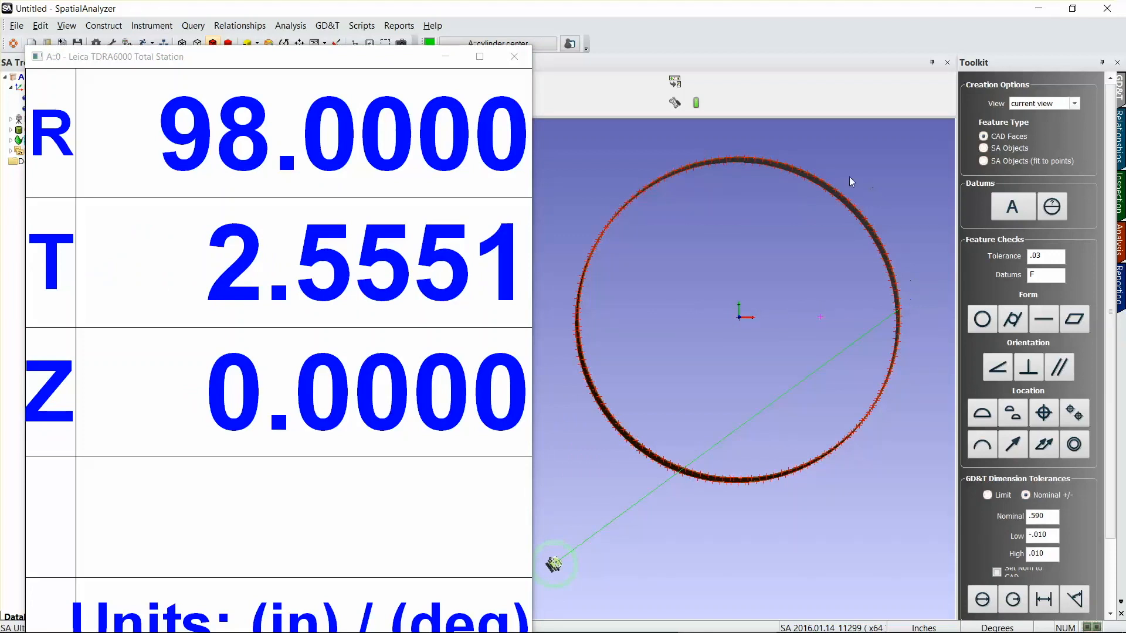
{"action": "mouse_move", "coordinate": [575, 325]}
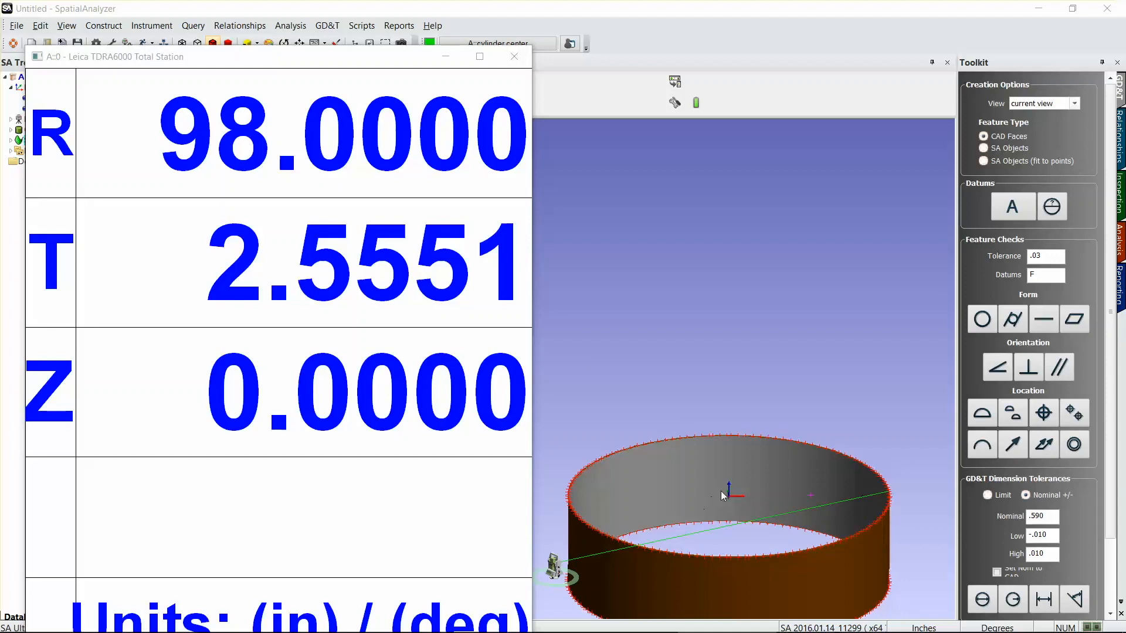
Step: Tilt the view and aim around the rim so T rises to about 92.6 while R stays 98
{"action": "left_click_drag", "start_coordinate": [724, 495], "coordinate": [782, 437]}
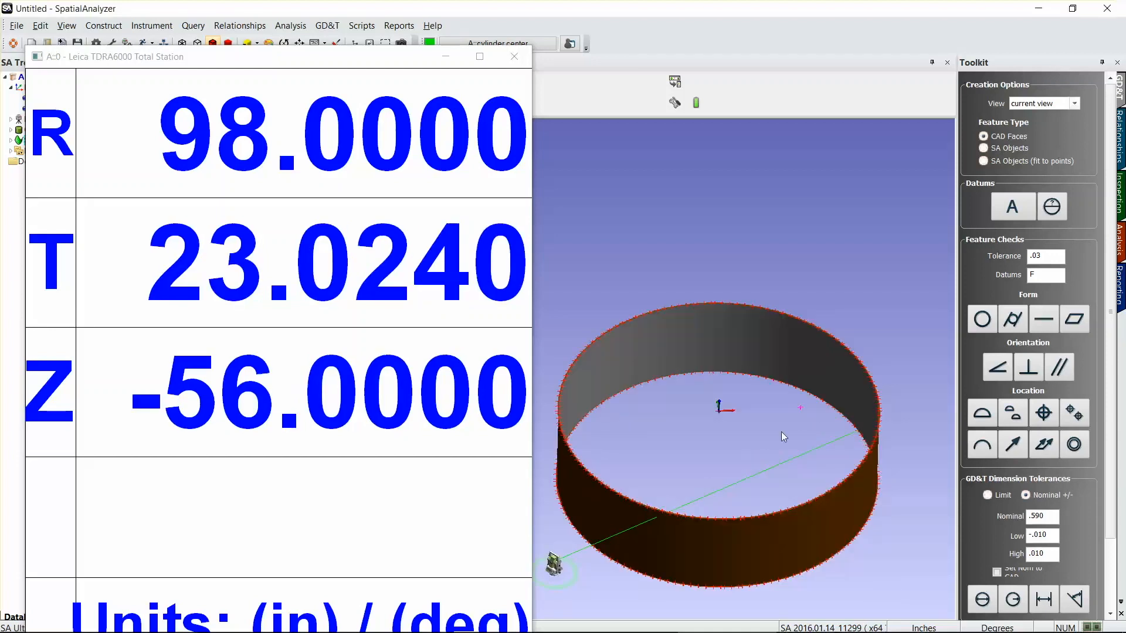
{"action": "mouse_move", "coordinate": [715, 512]}
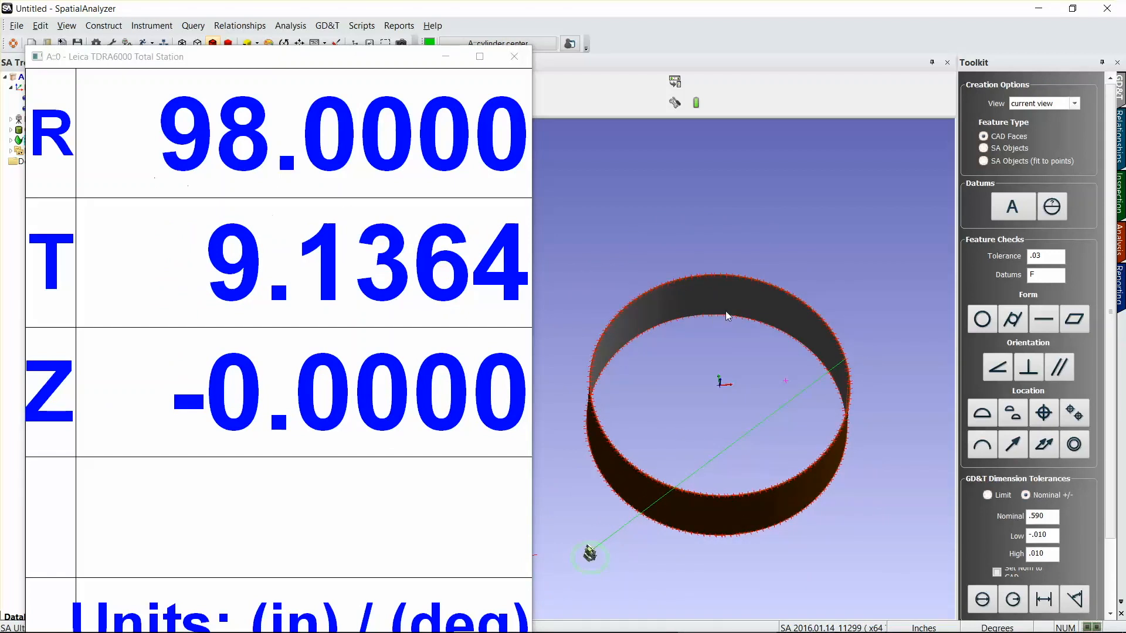
{"action": "right_click", "coordinate": [815, 316]}
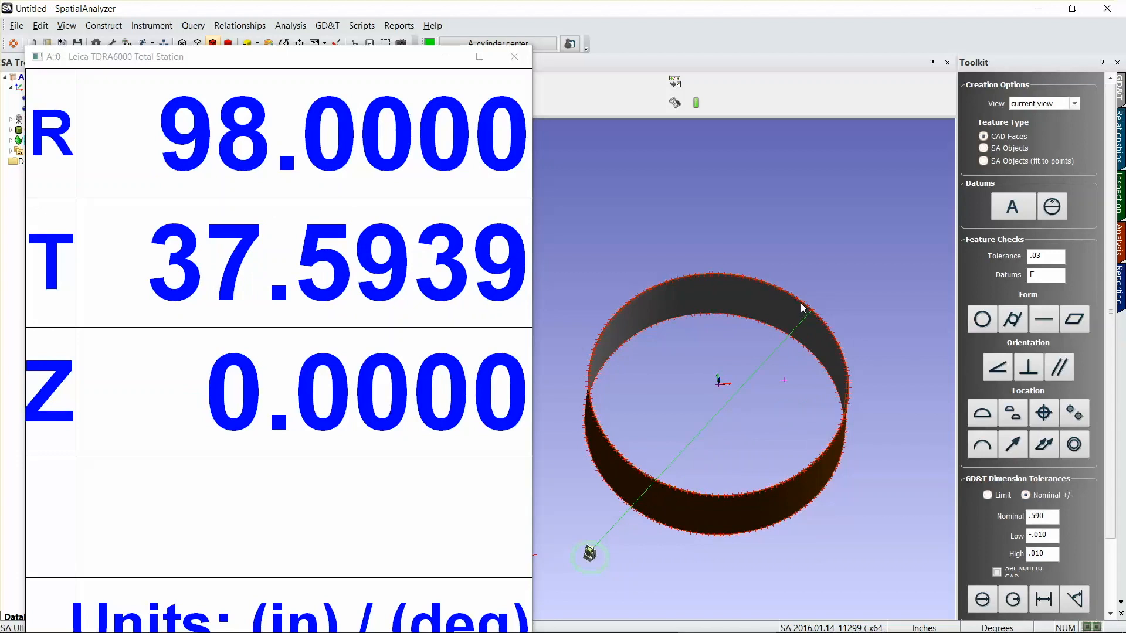
{"action": "mouse_move", "coordinate": [765, 286]}
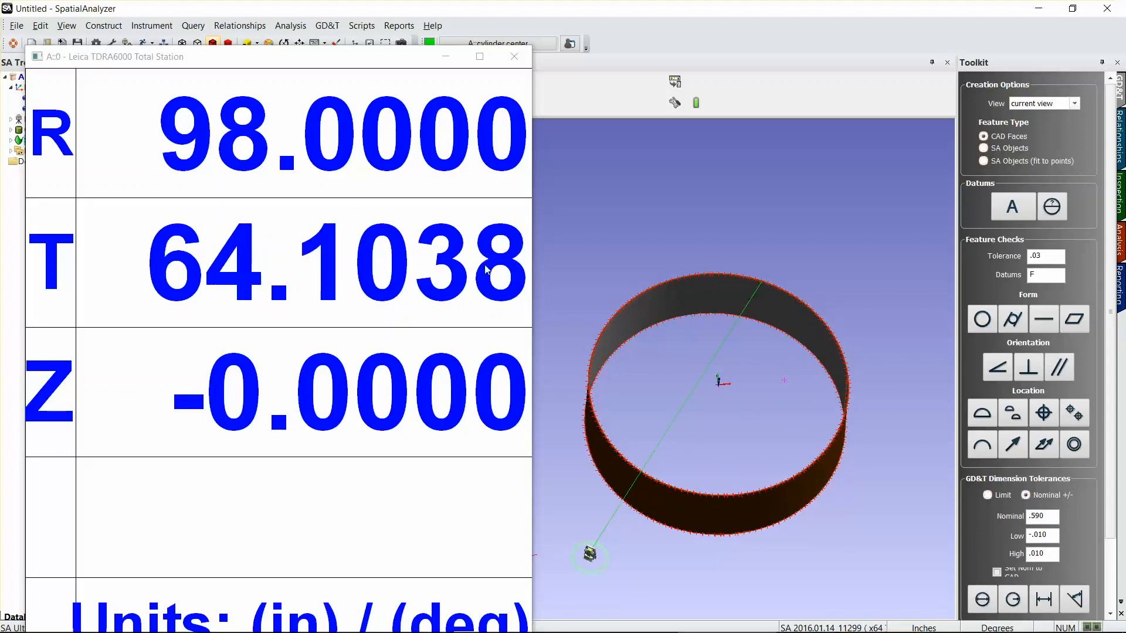
{"action": "right_click", "coordinate": [704, 275]}
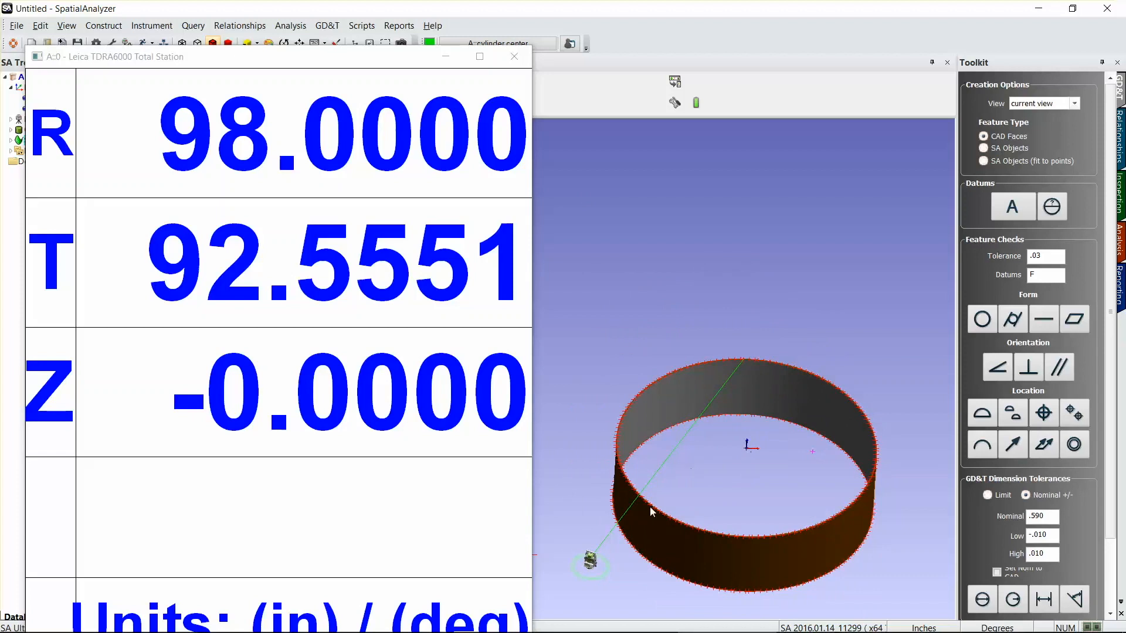
{"action": "mouse_move", "coordinate": [647, 548]}
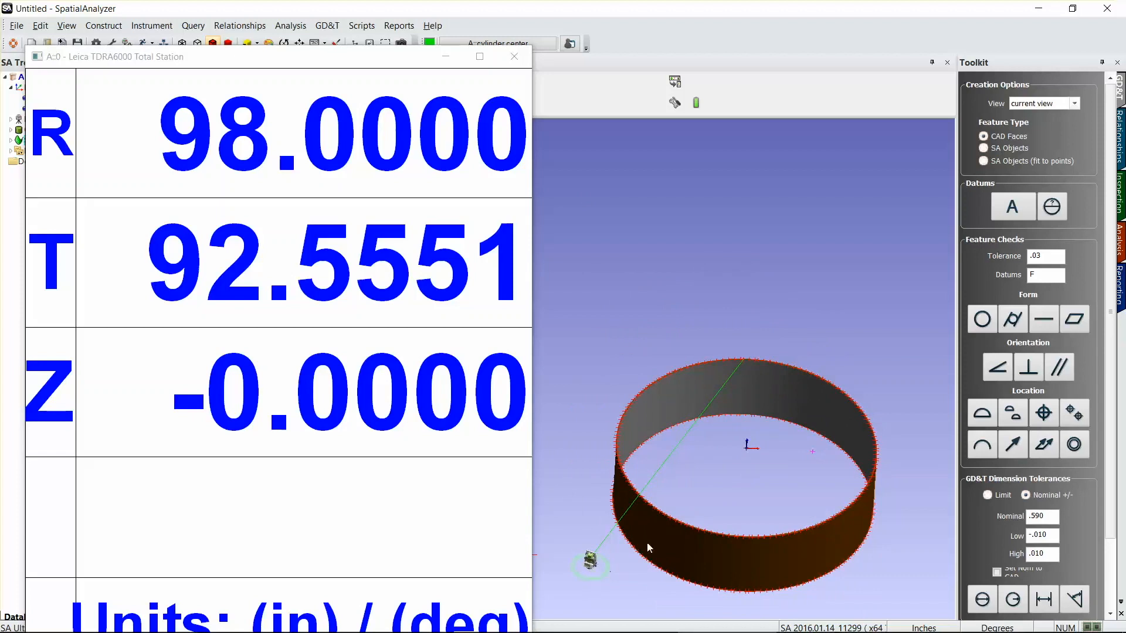